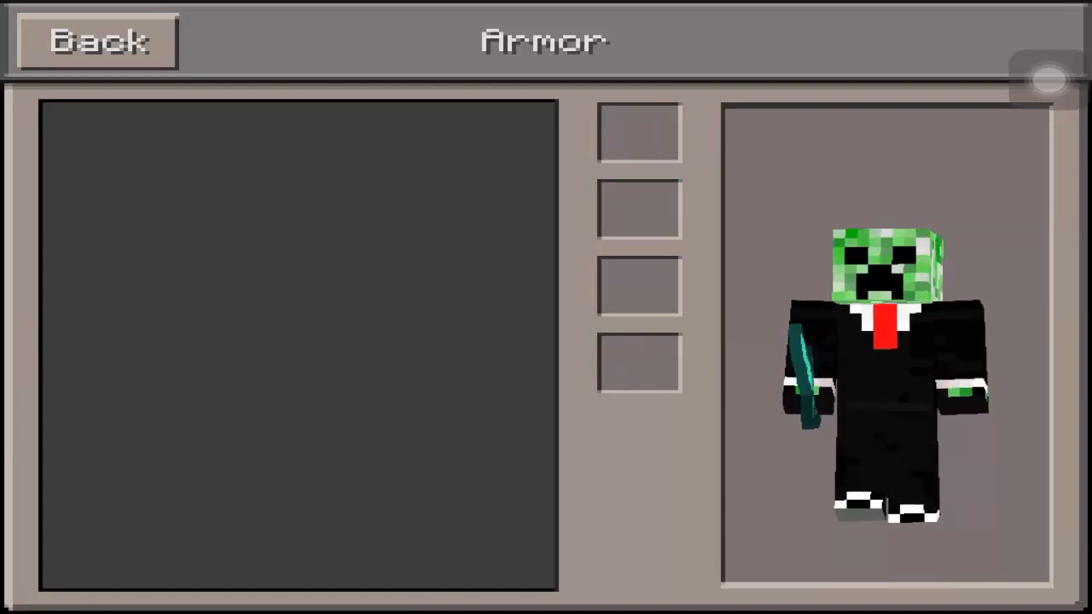
Step: Back out of Minecraft PE's Armor screen showing the creeper-headed character
click(99, 41)
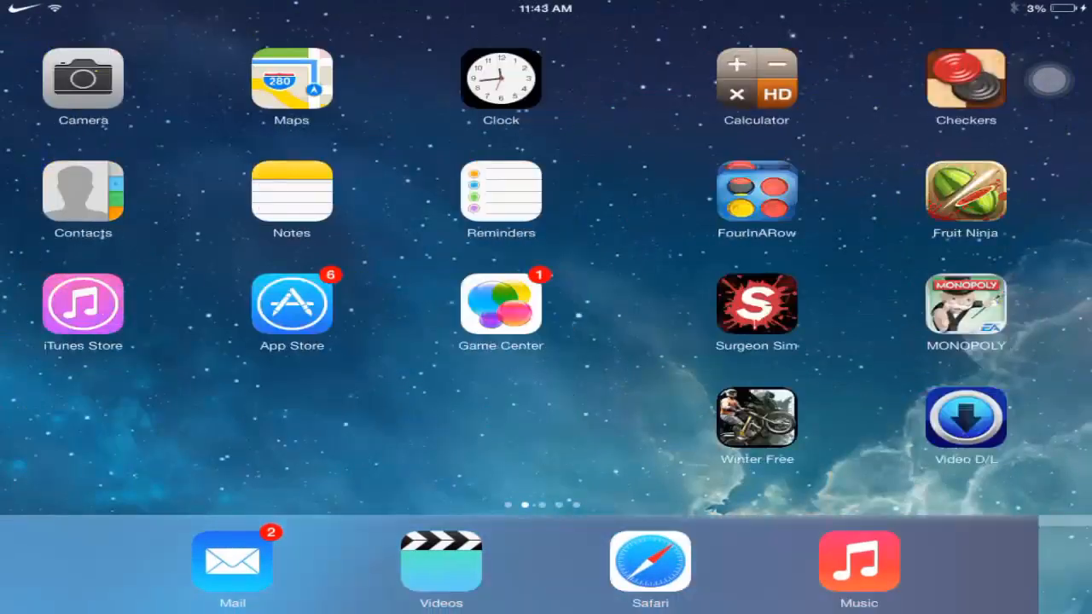
Step: Search the App Store for 'idow' and pick the iDownloader suggestion
click(291, 303)
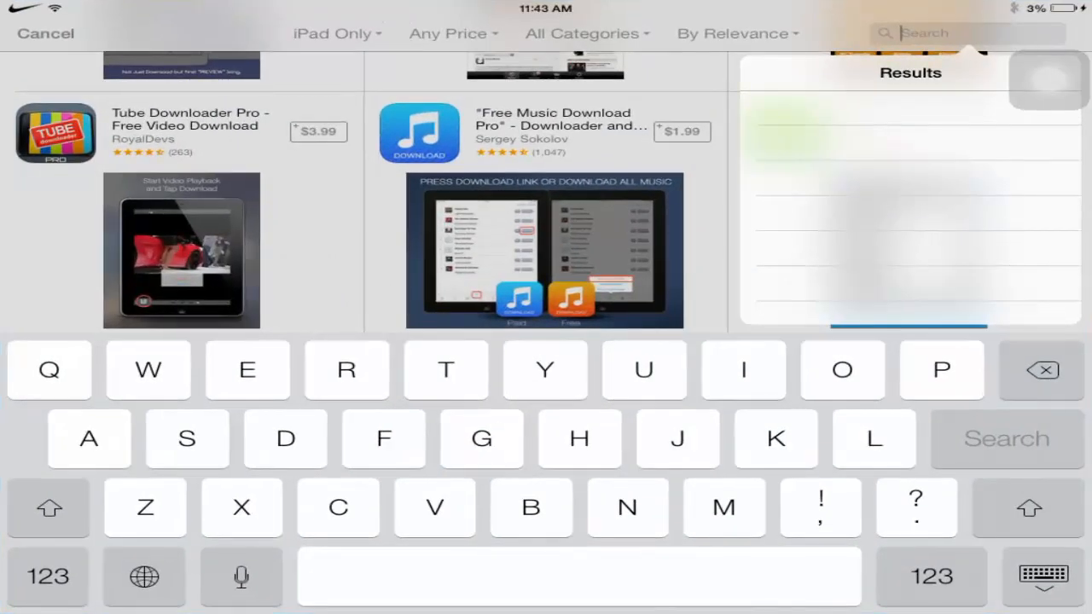
text(idown)
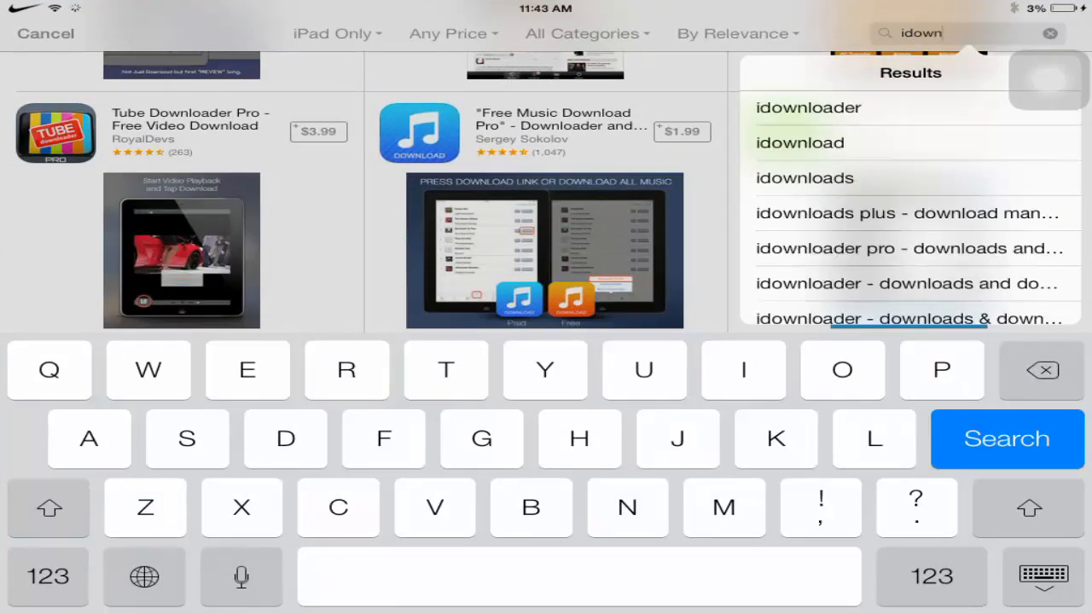
click(808, 107)
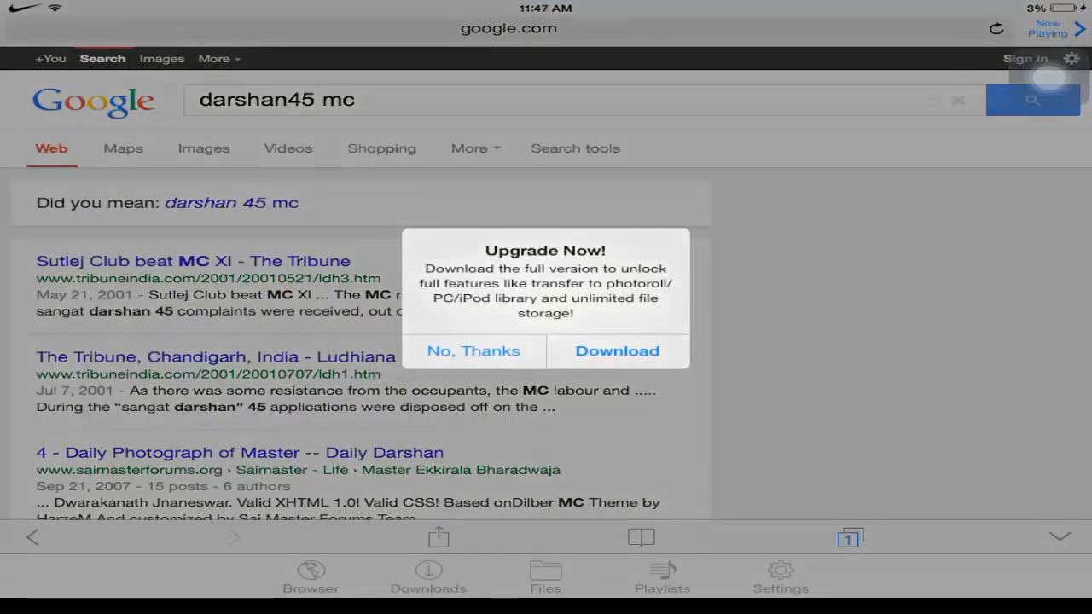
Step: Dismiss iDownloader's upgrade offer and run a web search for 'skin'
click(474, 351)
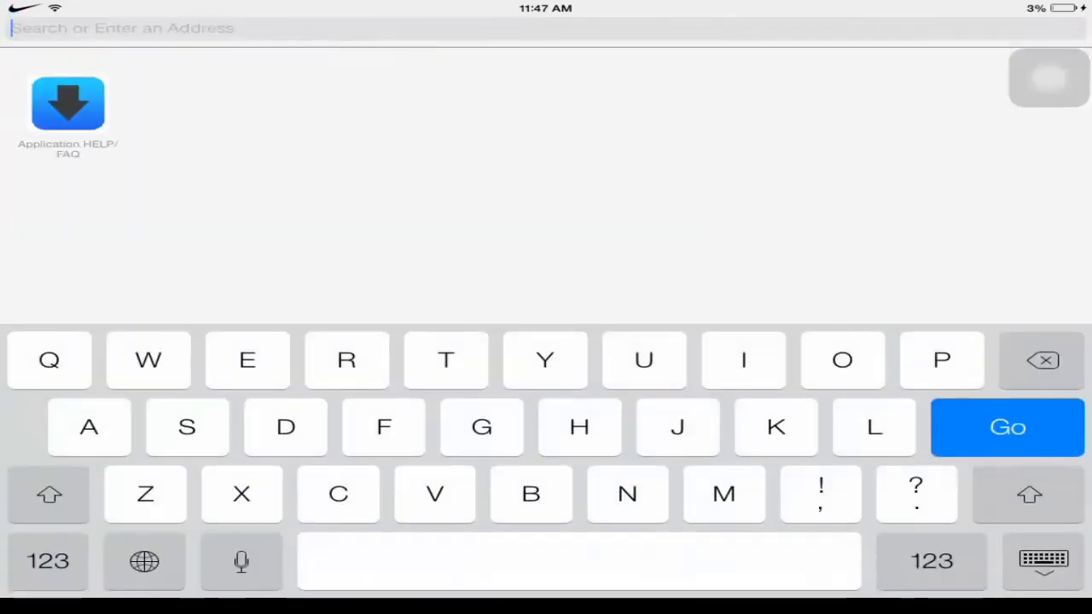
text(skin)
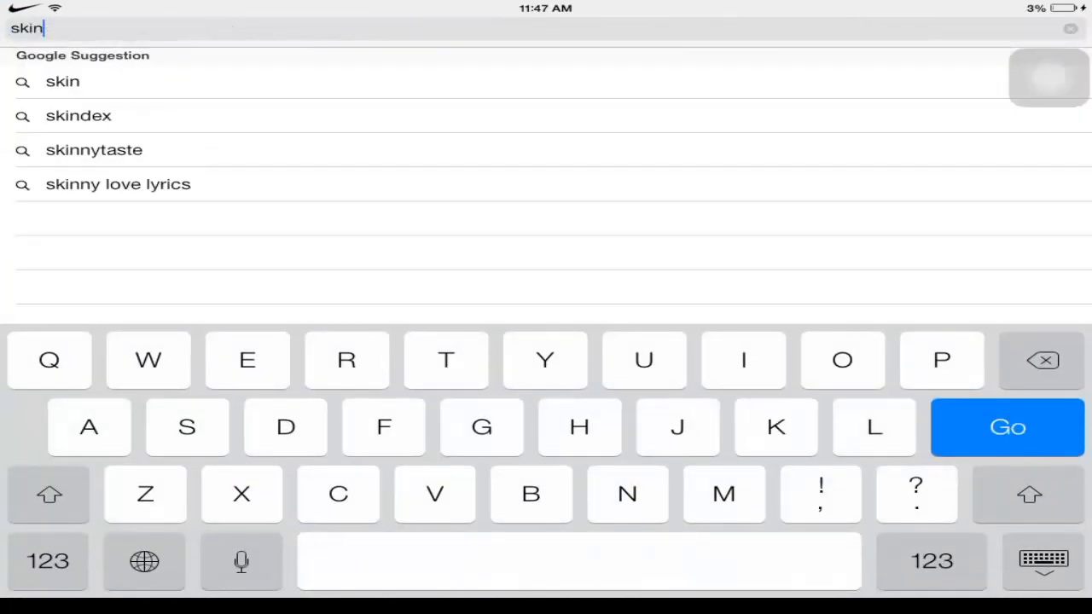
click(1009, 429)
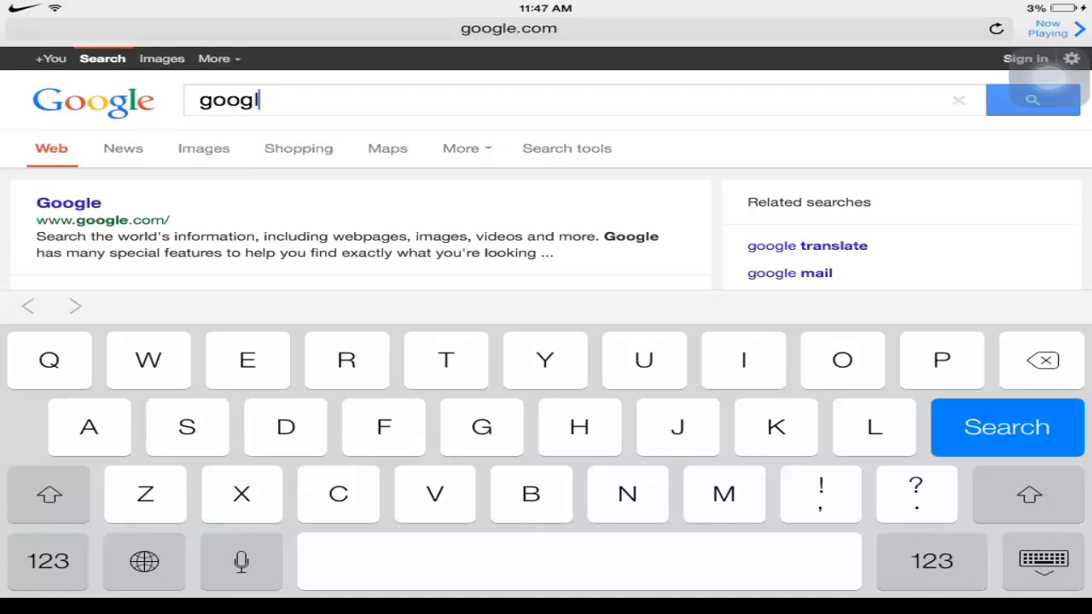
Step: Search Google for 'skin dex' and open The Skindex - Minecraft Skins result
click(959, 101)
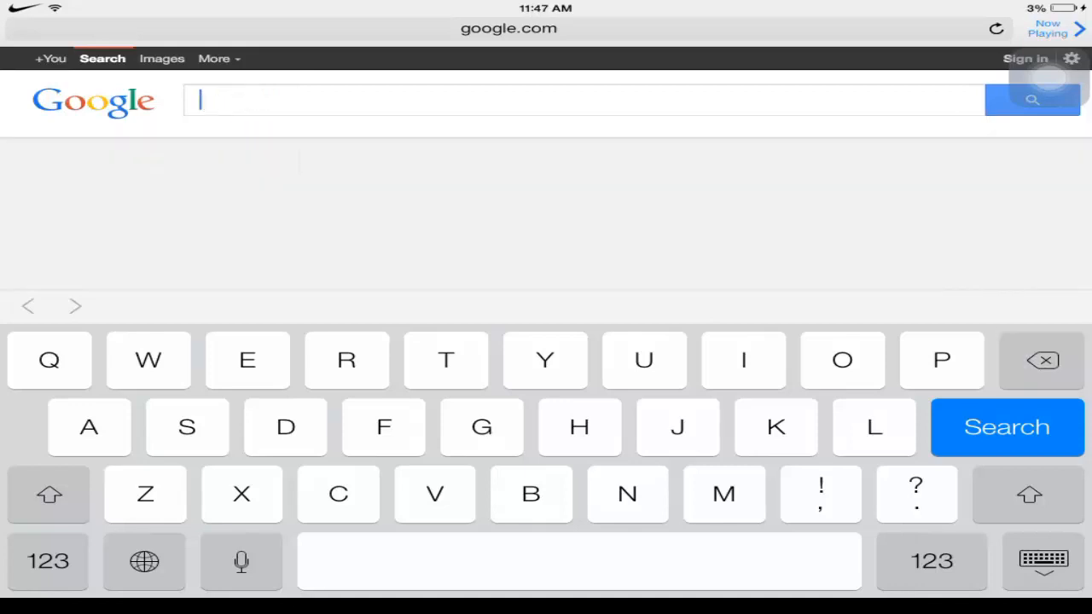
text(skin dex)
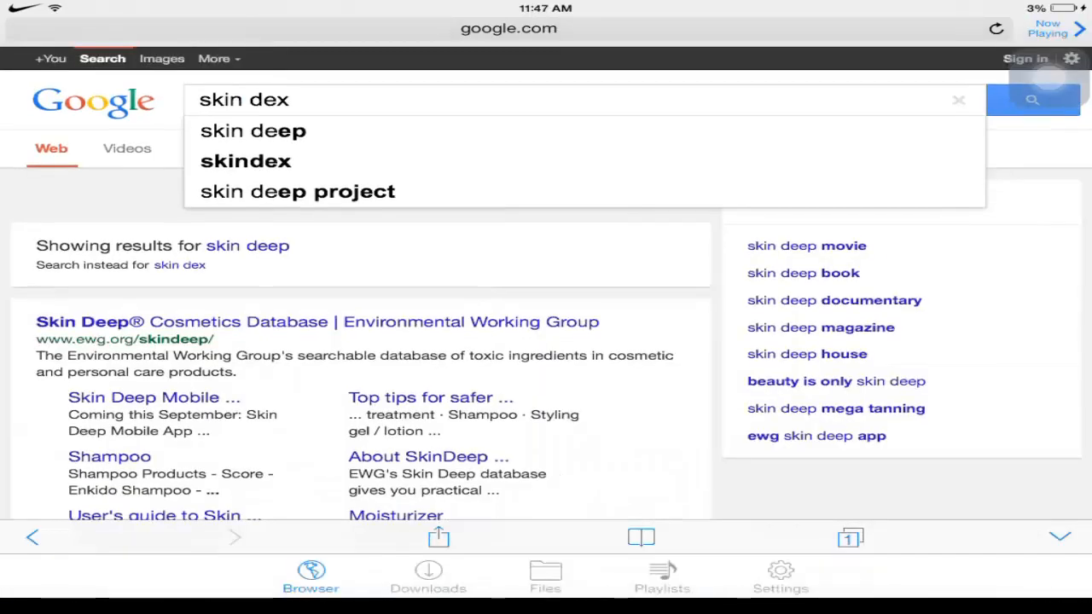
click(1032, 100)
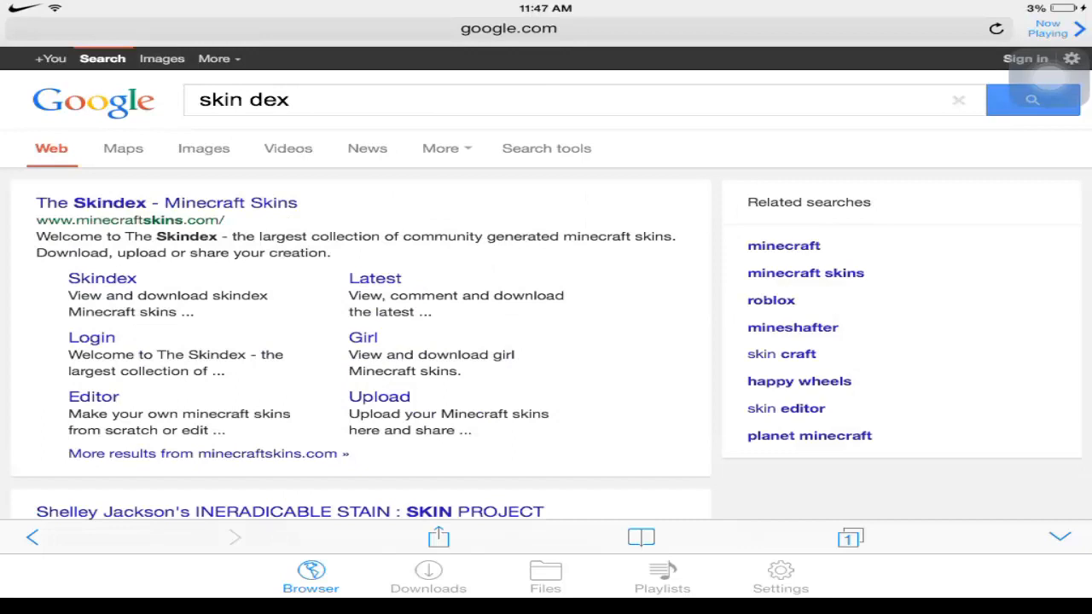
click(166, 203)
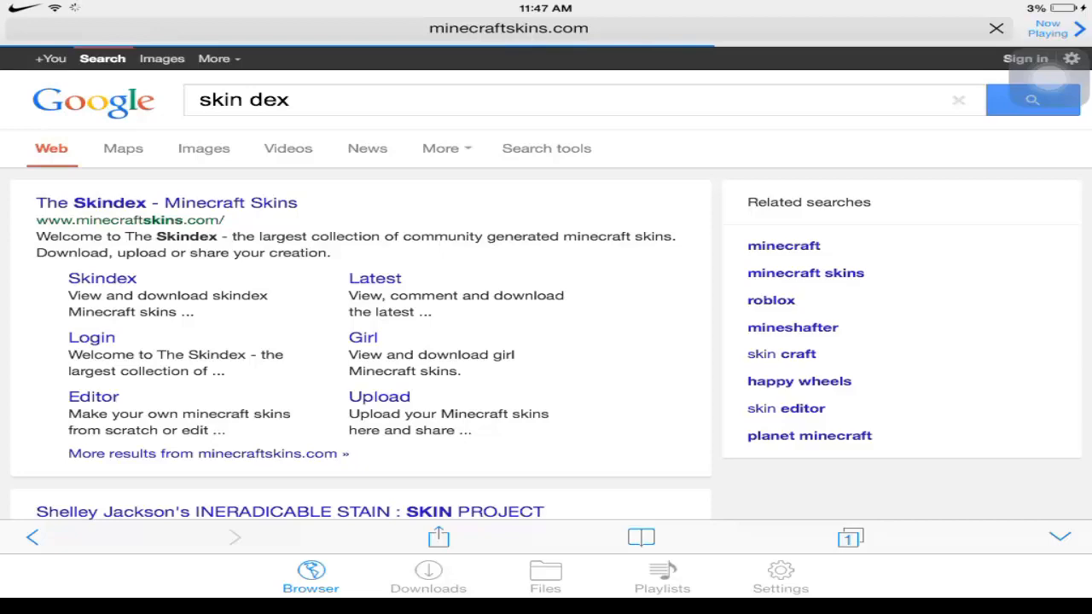
Step: Scroll The Skindex gallery down to the skin grid and open the green creeper skin
click(167, 202)
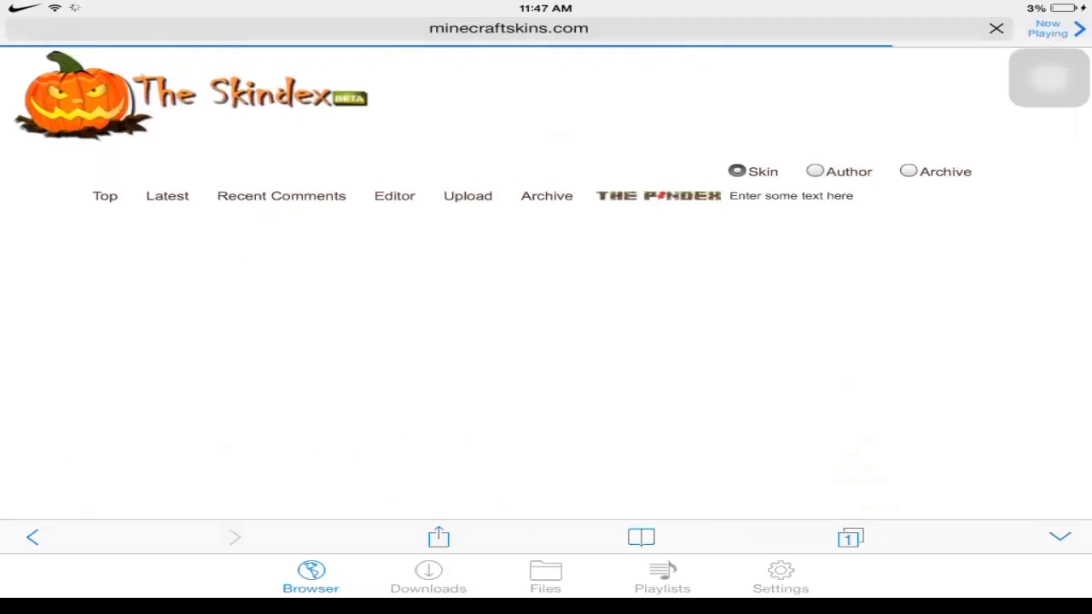
scroll(down, 3)
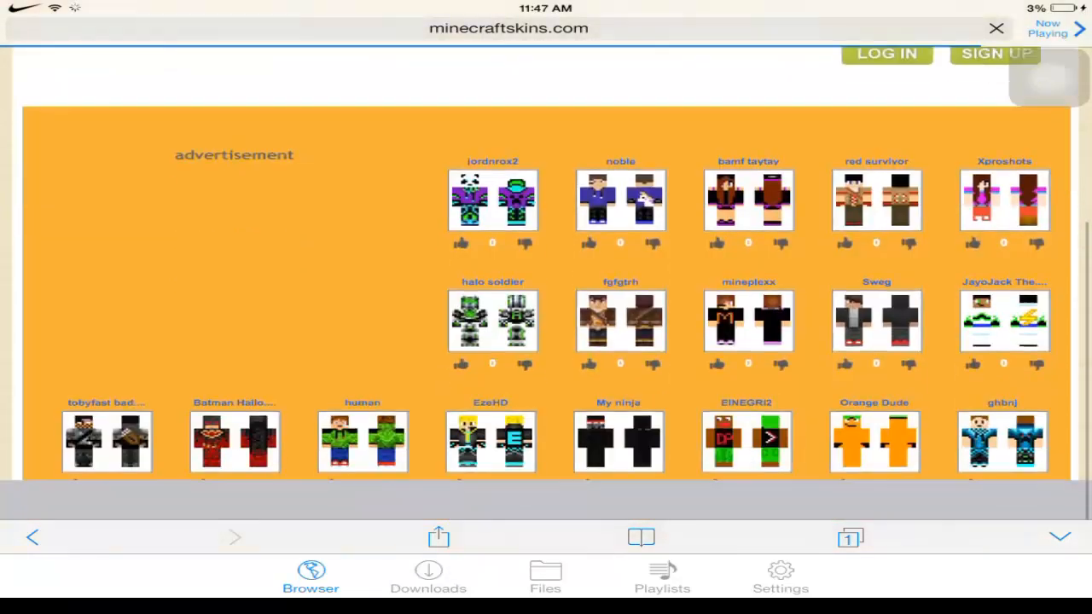
scroll(down, 3)
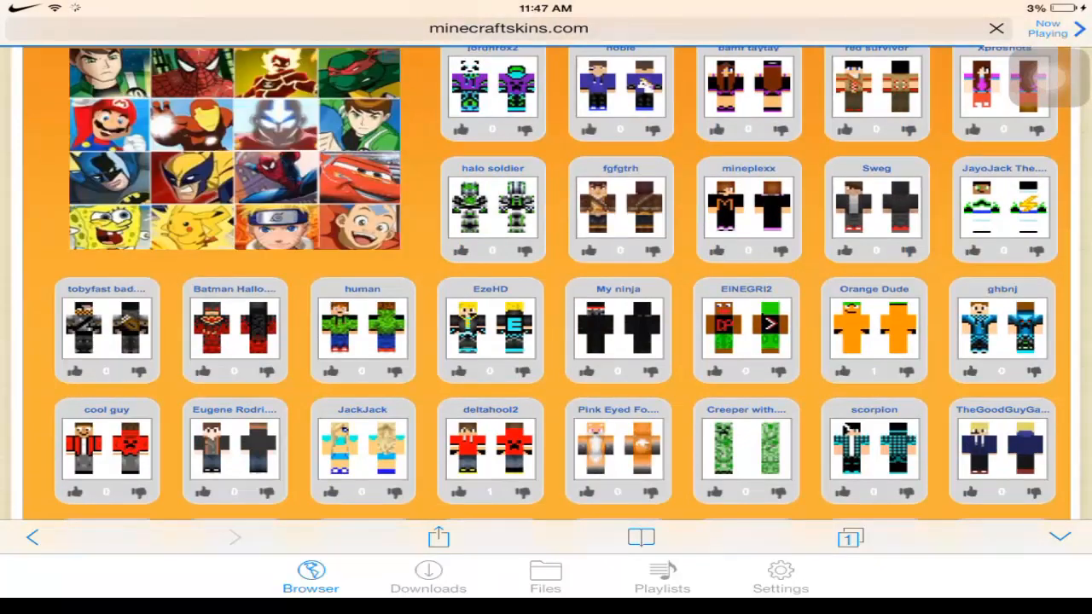
scroll(down, 3)
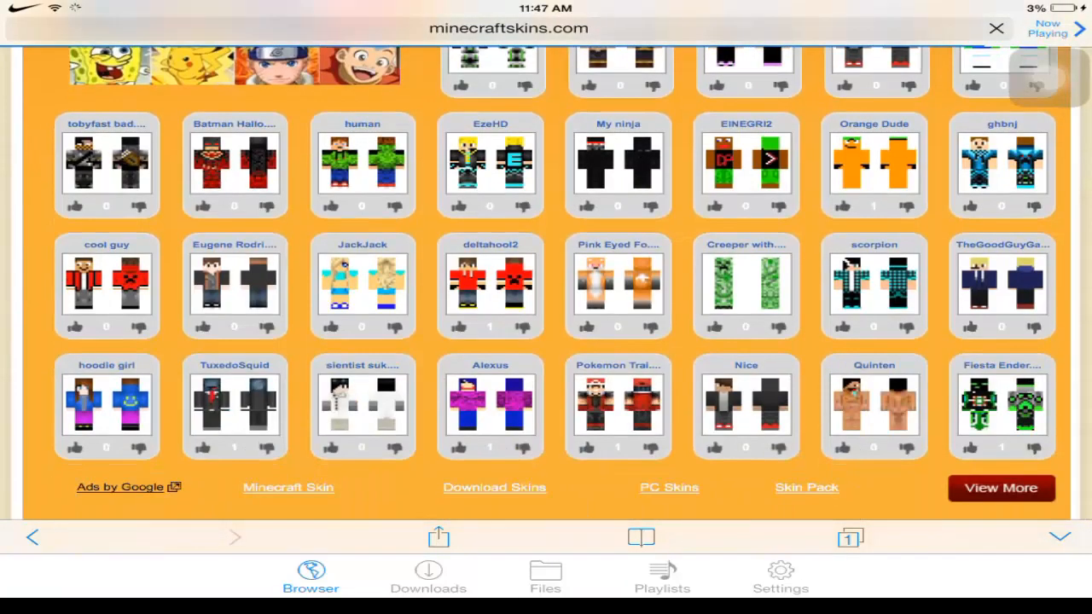
click(991, 27)
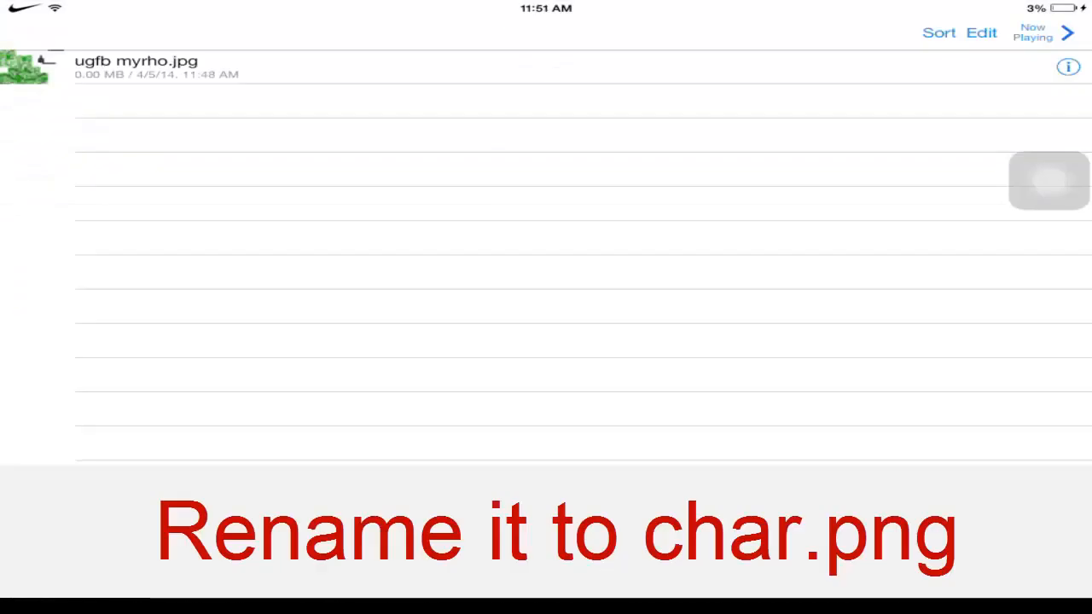
Step: Rename the downloaded 'ugfb myrho.jpg' to char.png, accepting the extension change
click(983, 34)
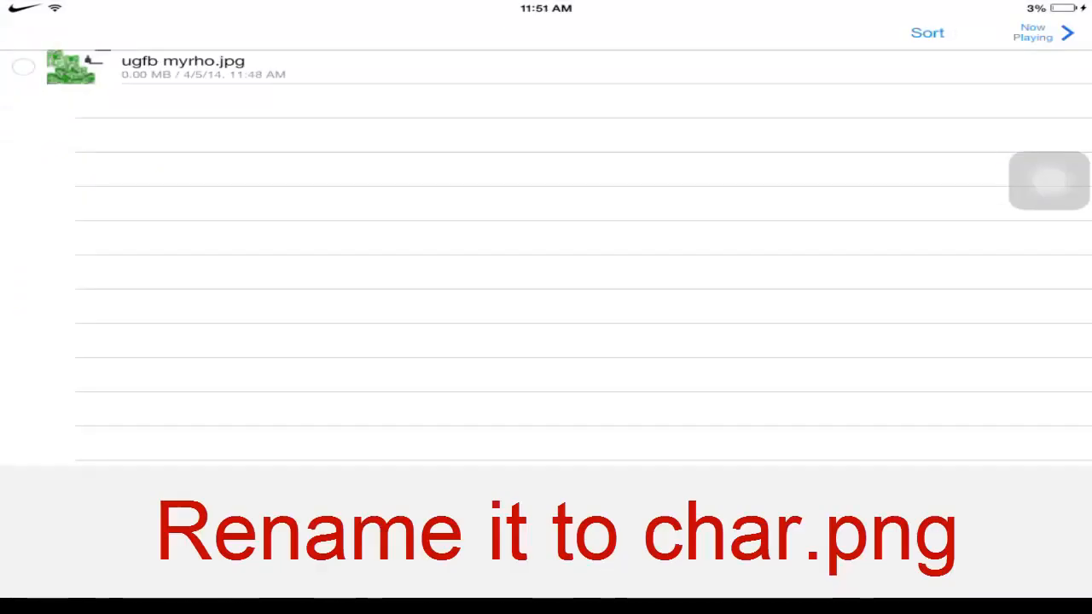
click(23, 65)
text(Cha)
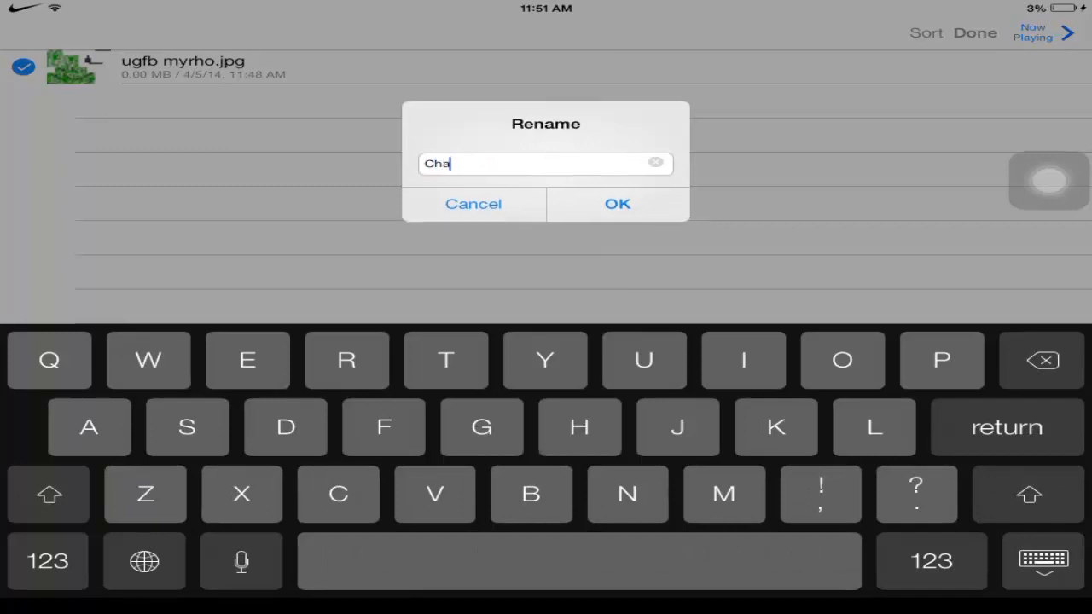
click(654, 162)
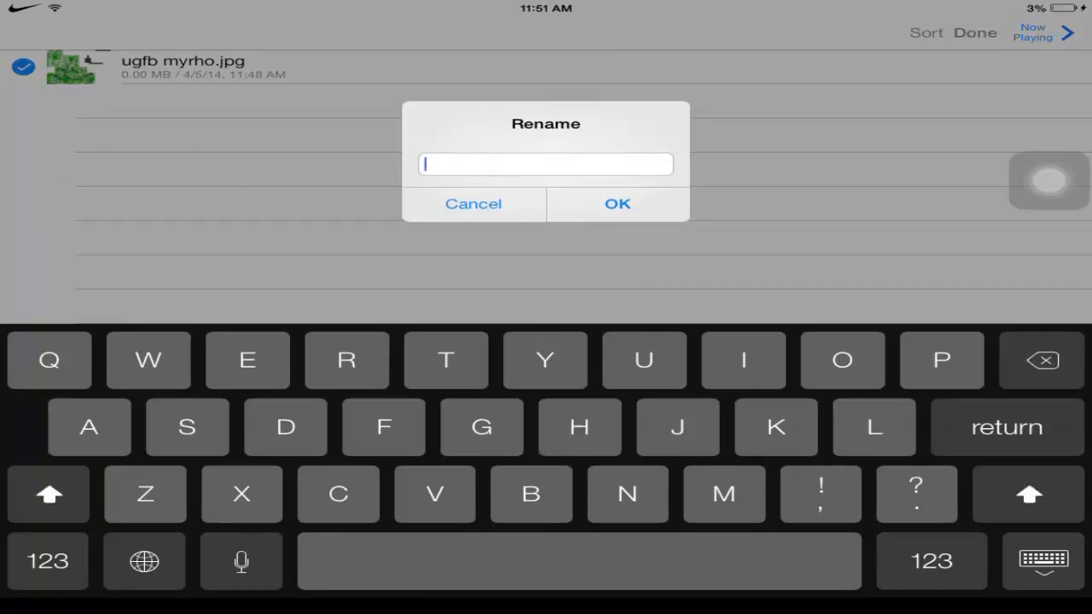
text(ch)
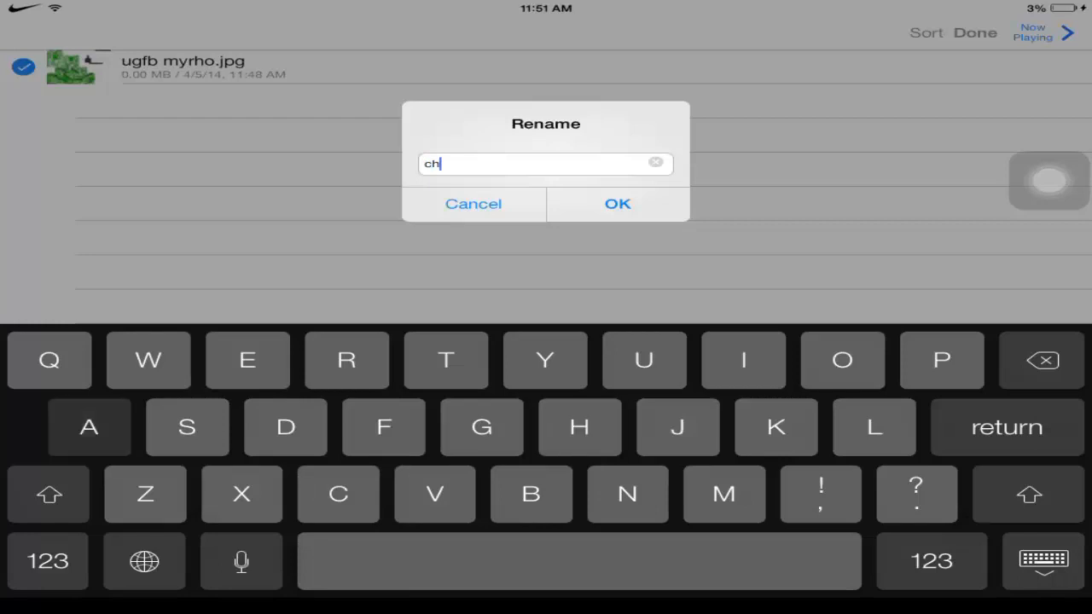
text(ar.png)
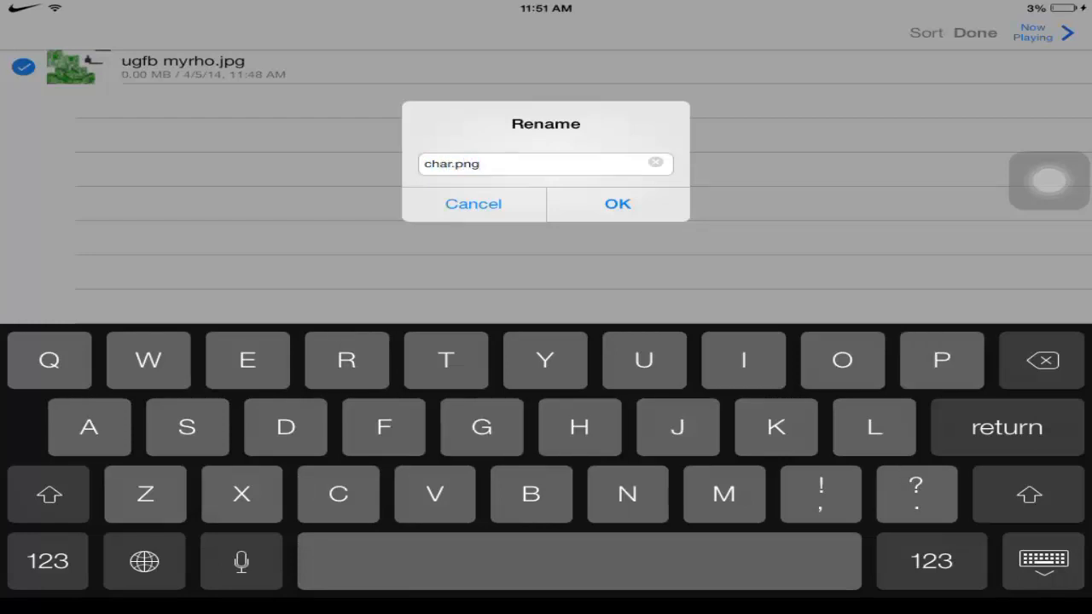
click(617, 204)
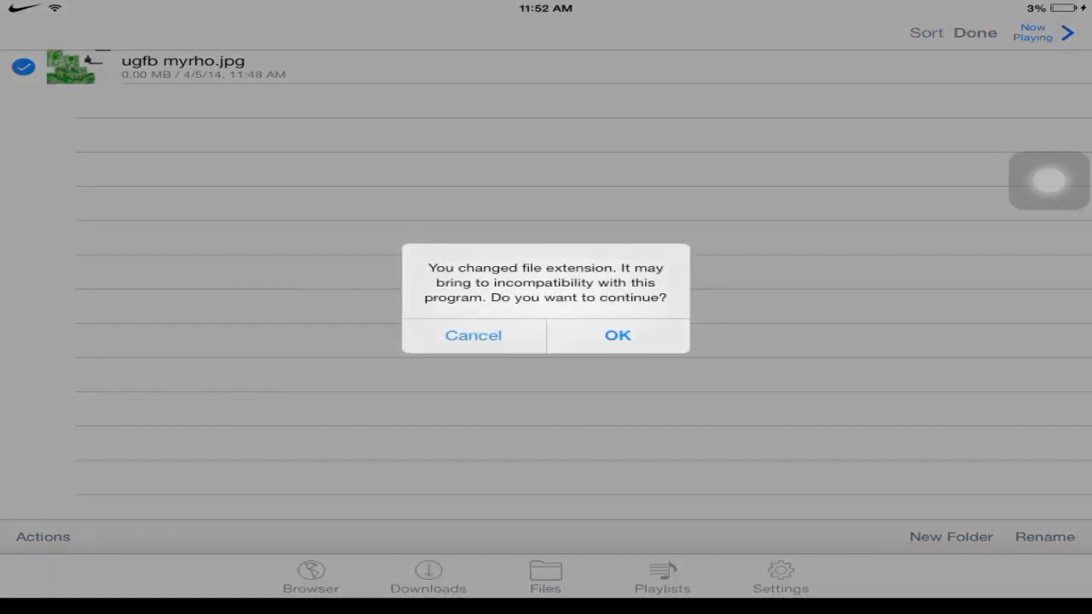
click(616, 336)
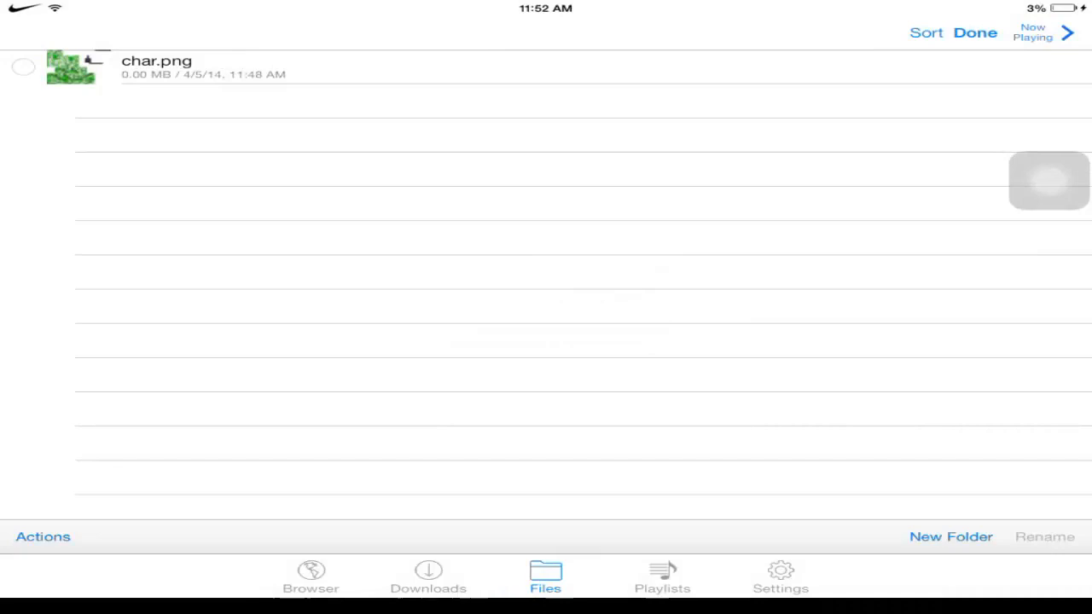
Step: Select char.png in the Files list and bring up its sharing options
click(20, 64)
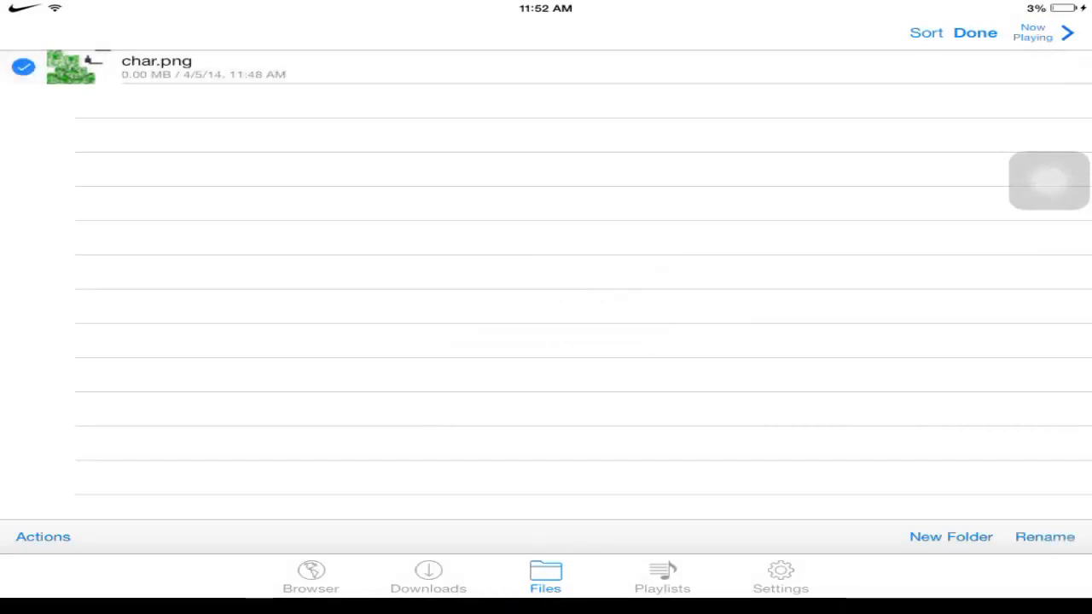
click(23, 64)
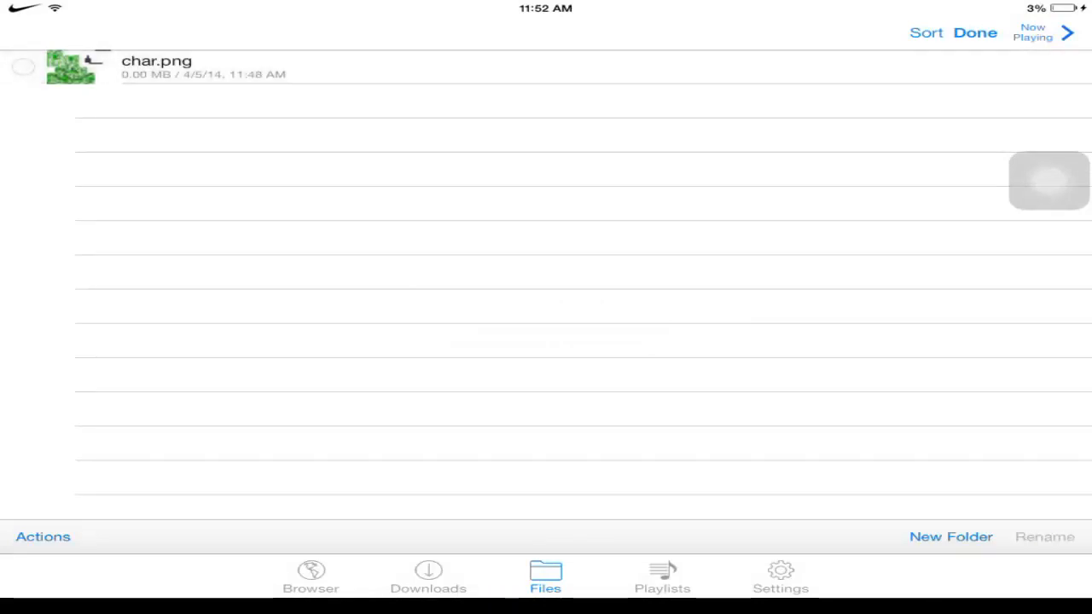
click(20, 65)
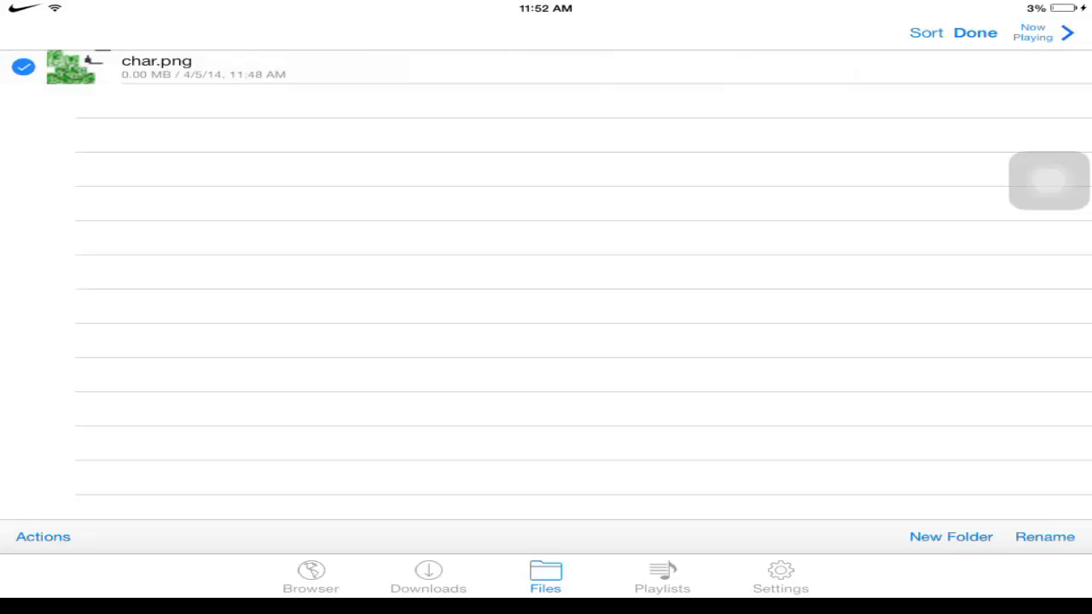
click(975, 34)
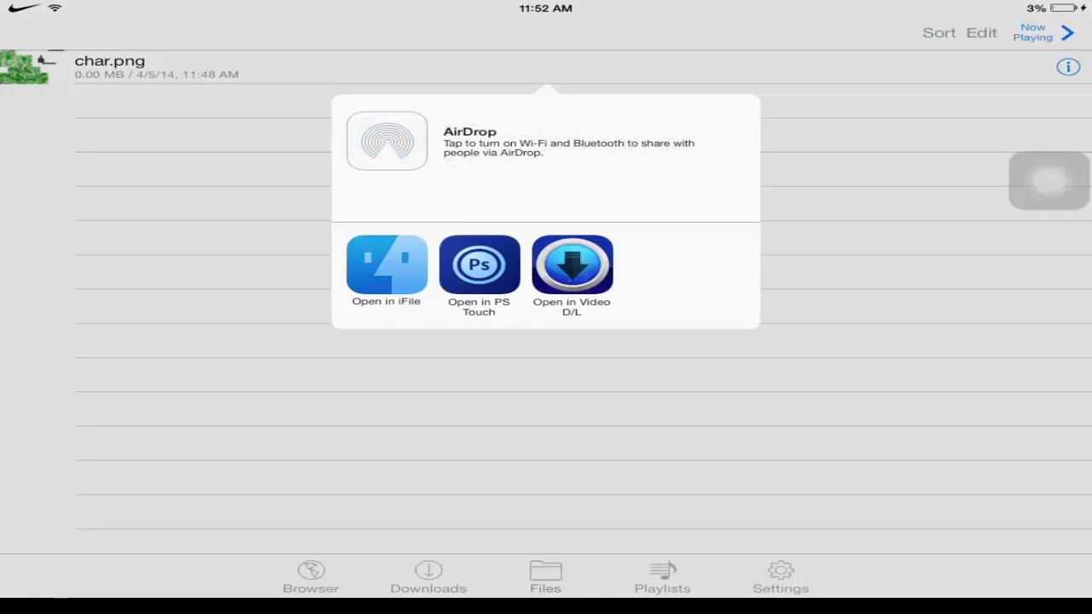
Step: Import char.png into iFile's Documents folder and start selecting files there
click(387, 266)
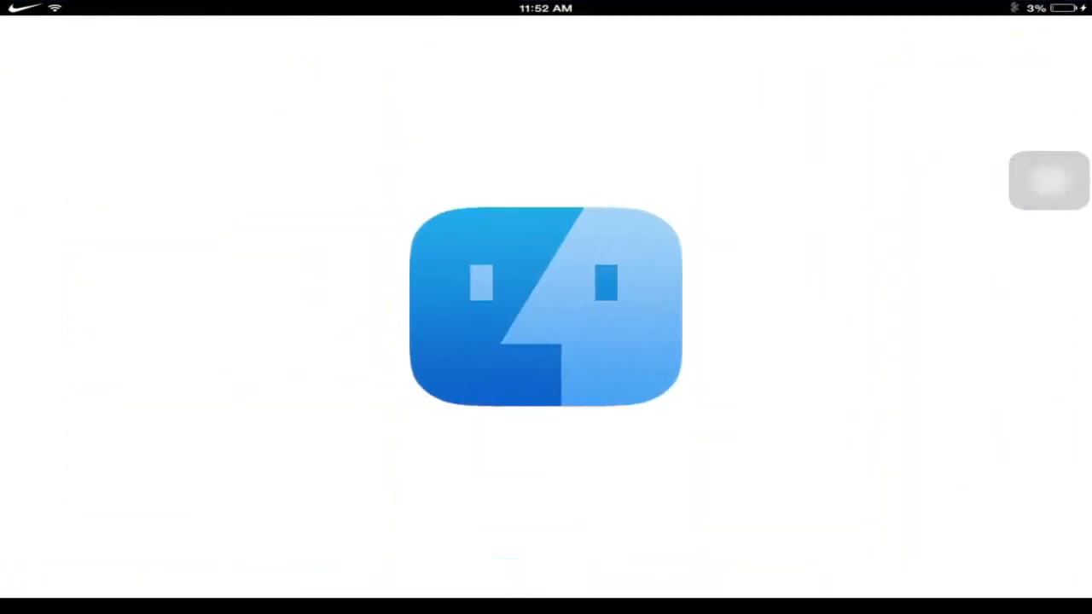
click(545, 307)
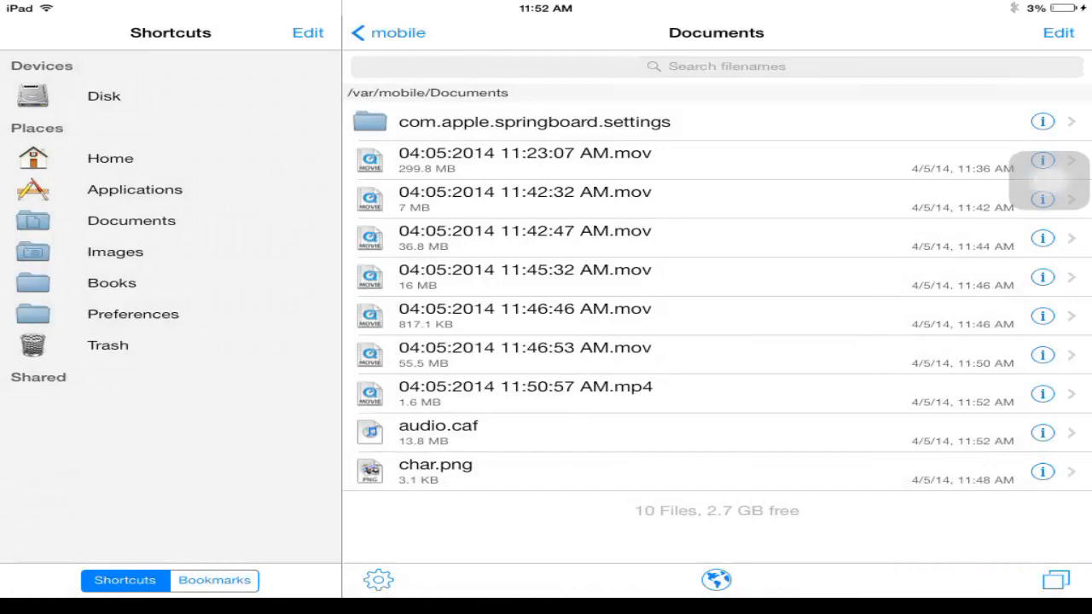
click(1057, 38)
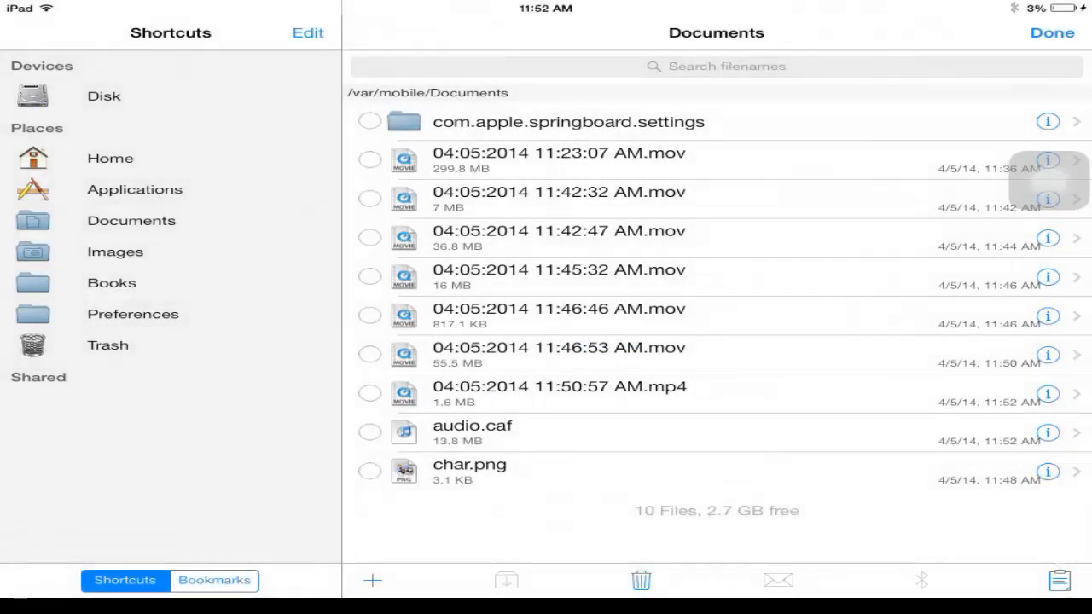
Step: Navigate to Applications > Minecraft PE > minecraftpe.app in iFile
click(134, 190)
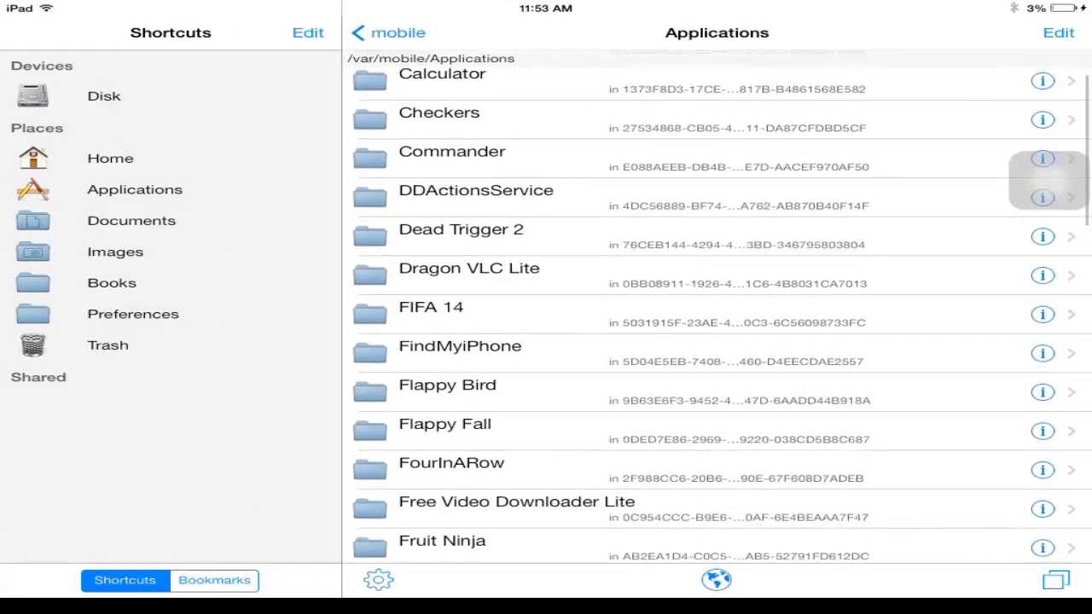
scroll(down, 3)
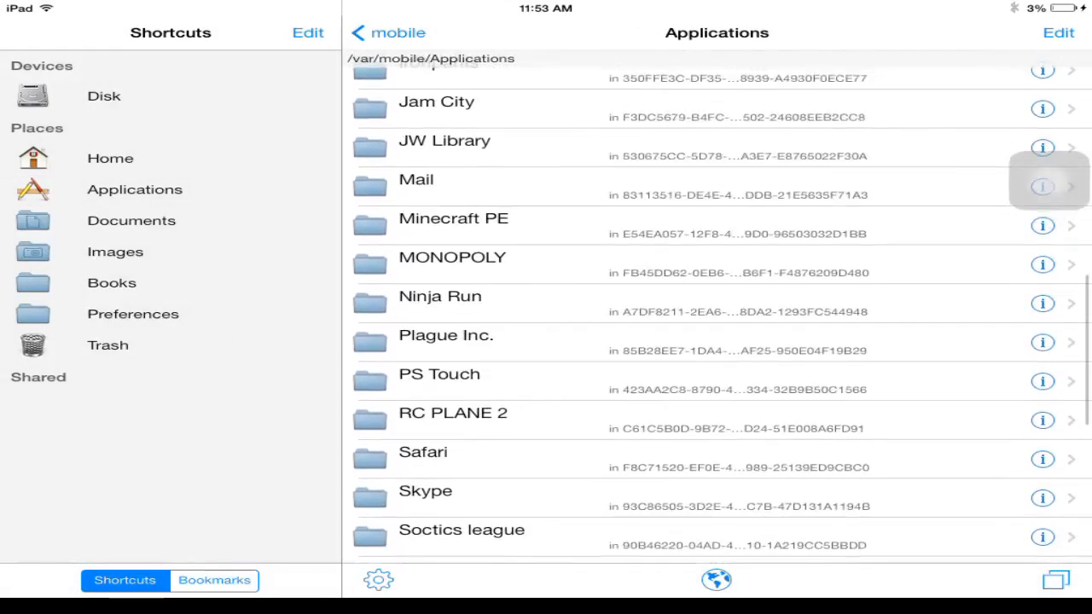
click(453, 218)
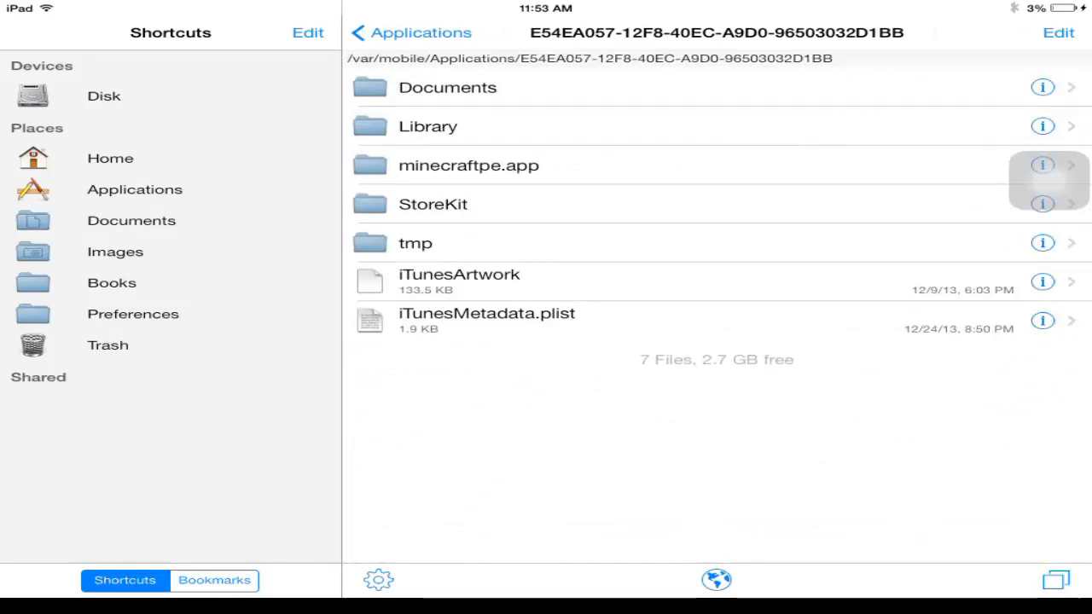
click(469, 165)
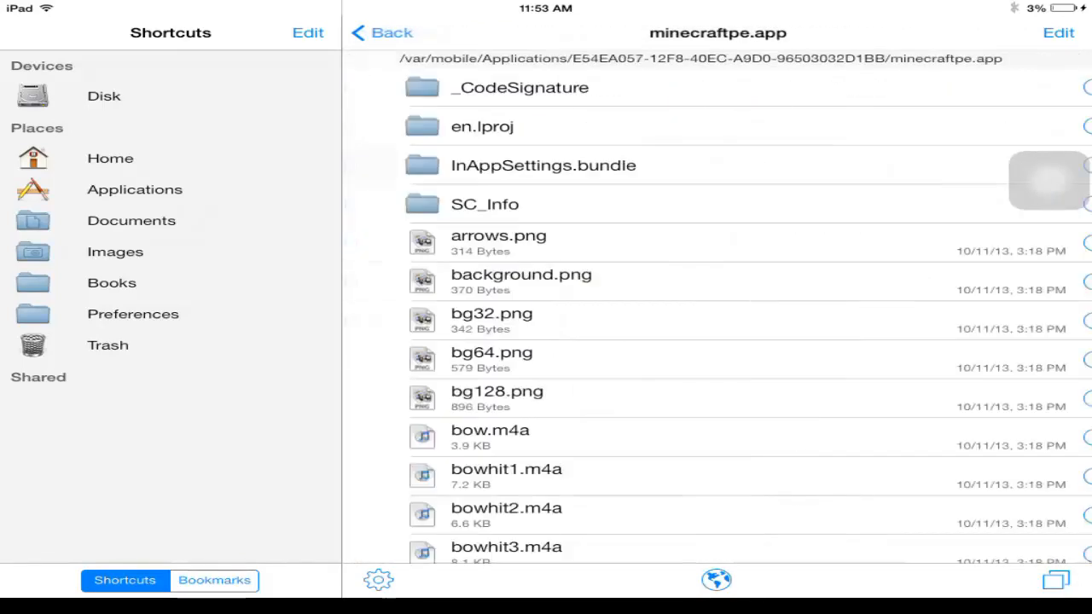
scroll(down, 3)
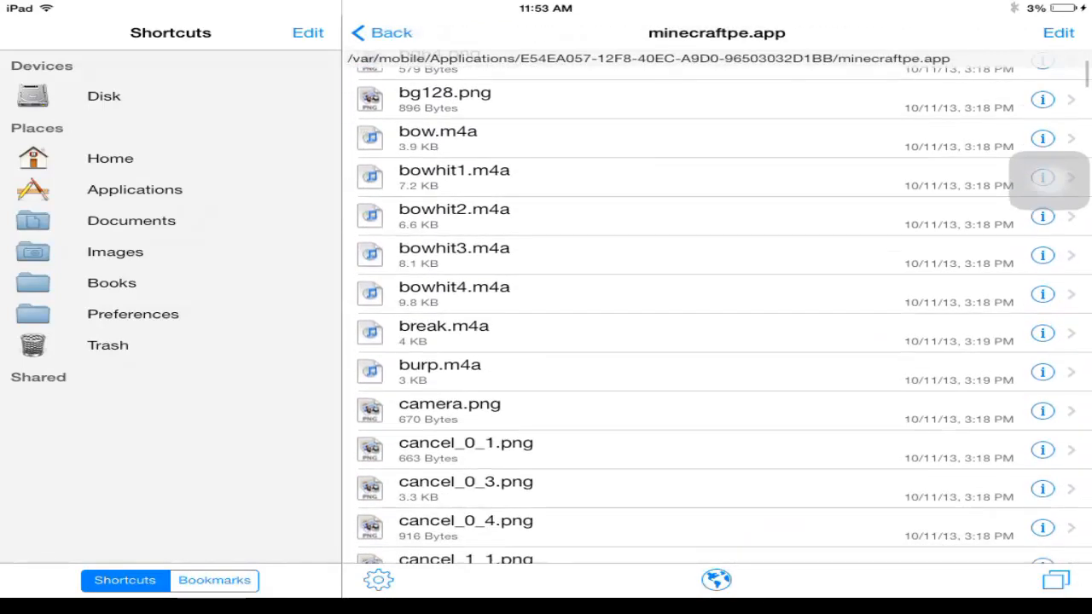
scroll(down, 3)
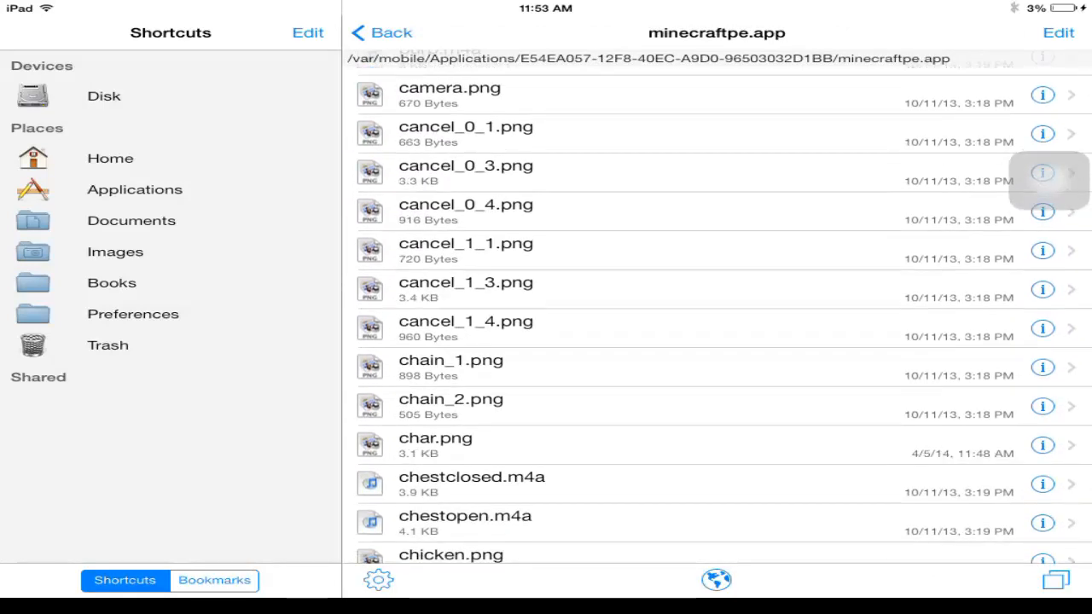
Step: Select the existing char.png in minecraftpe.app and delete it
click(1058, 37)
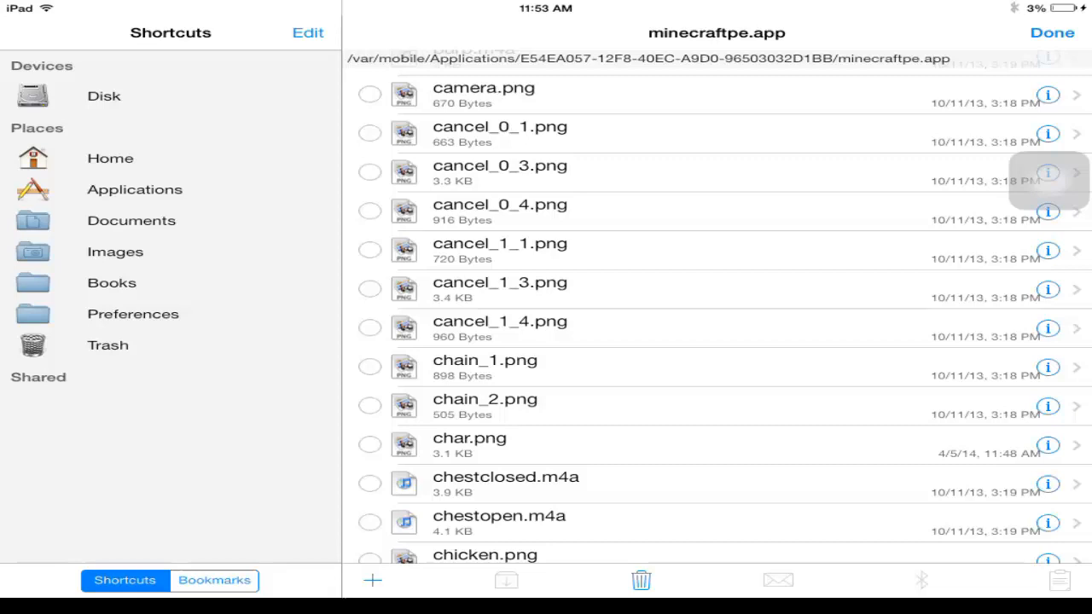
click(367, 443)
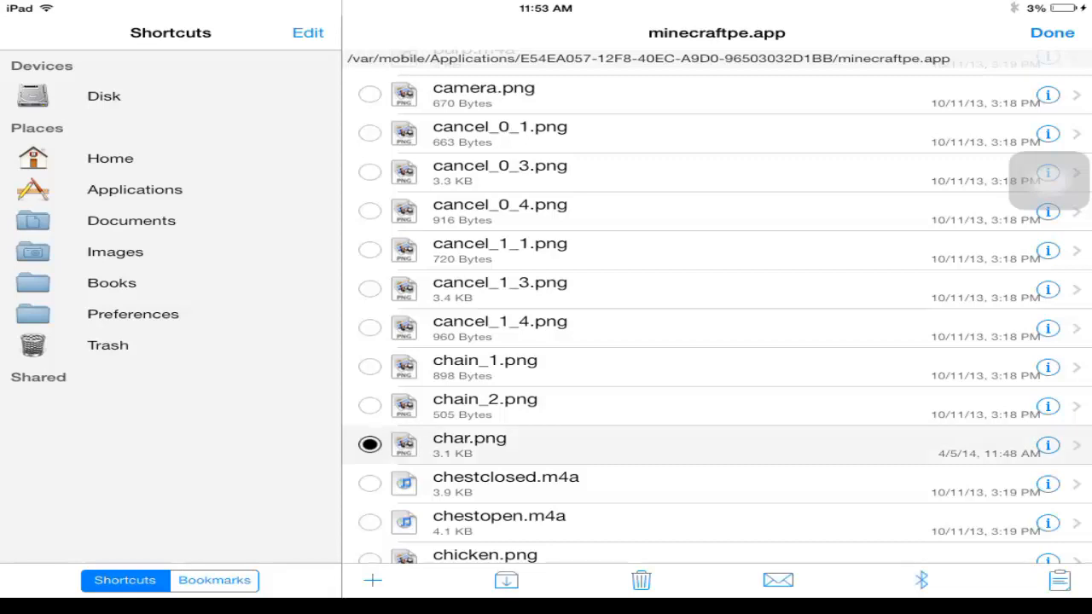
click(641, 580)
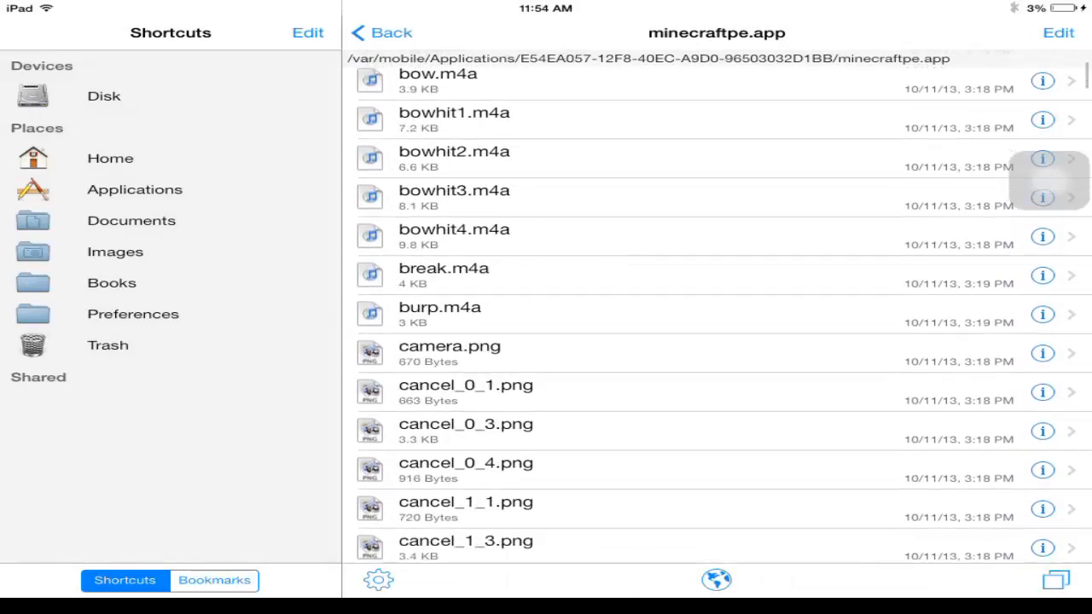
Step: Paste the downloaded char.png into the minecraftpe.app folder
scroll(down, 3)
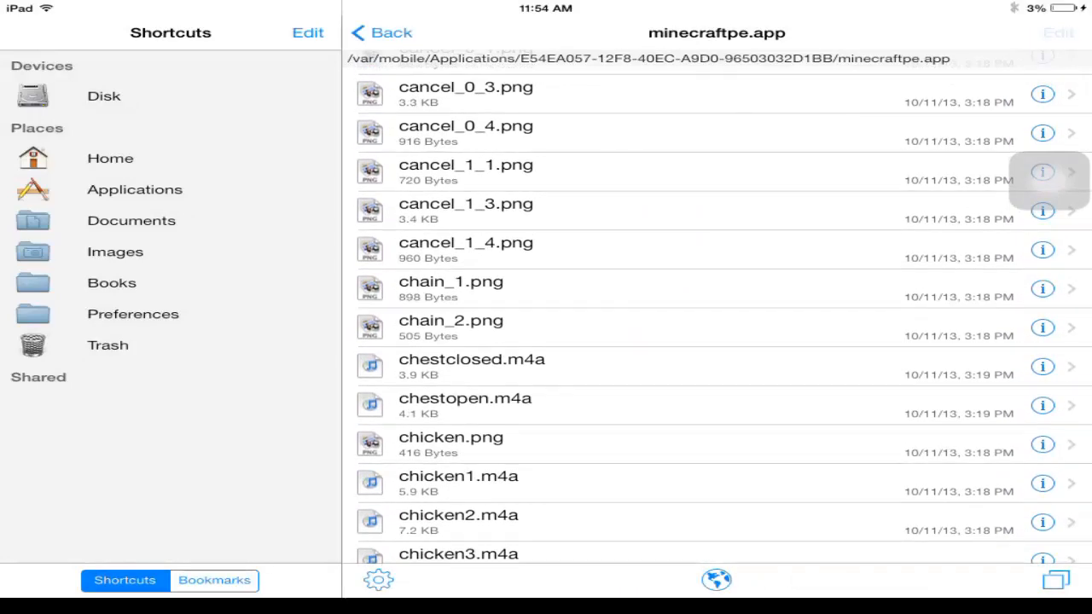
click(1047, 38)
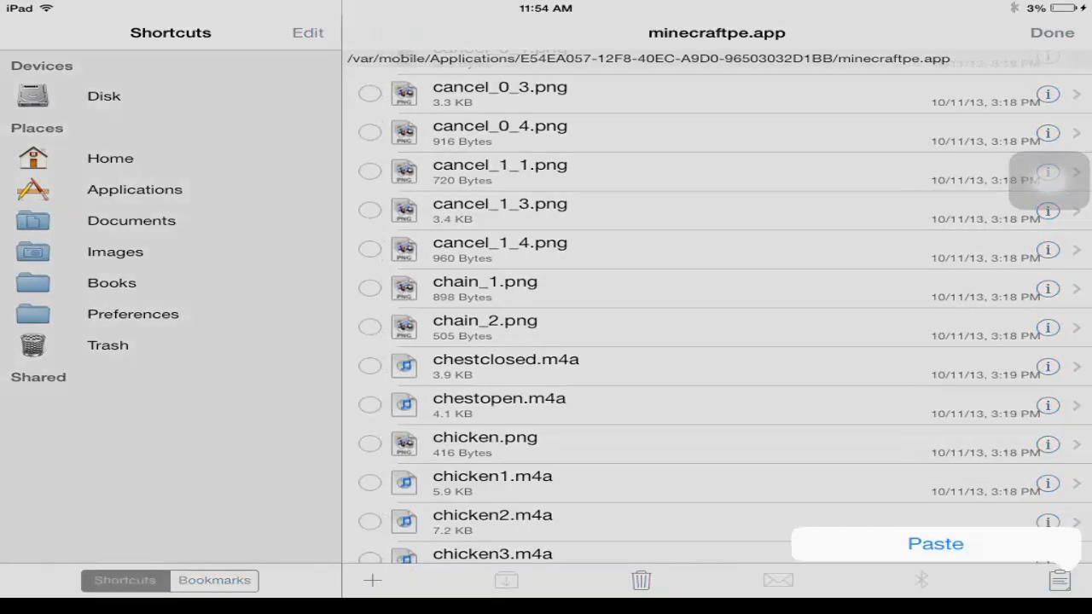
click(937, 545)
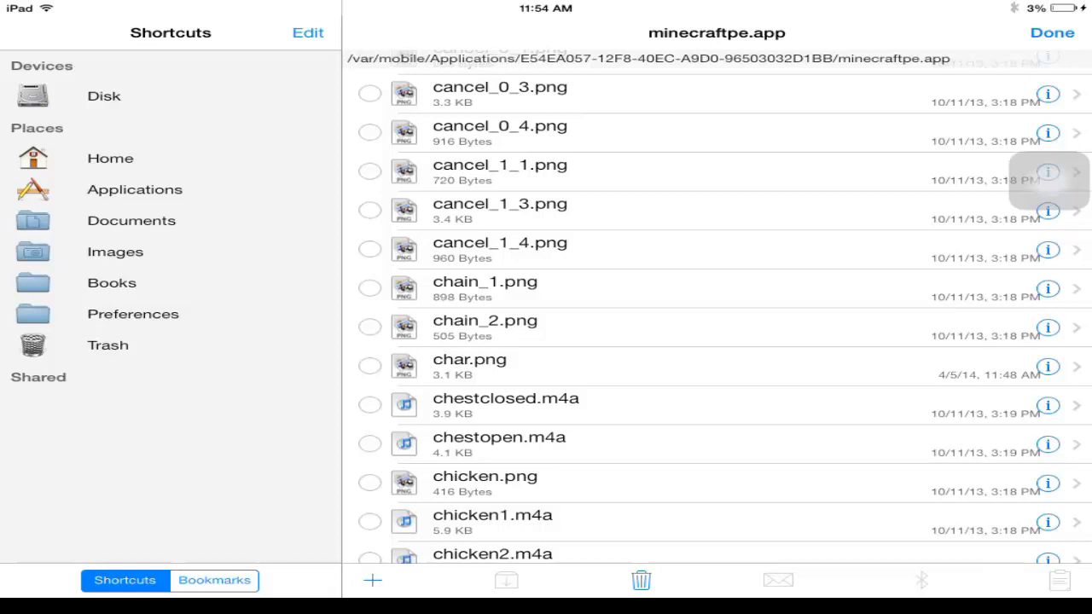
scroll(down, 3)
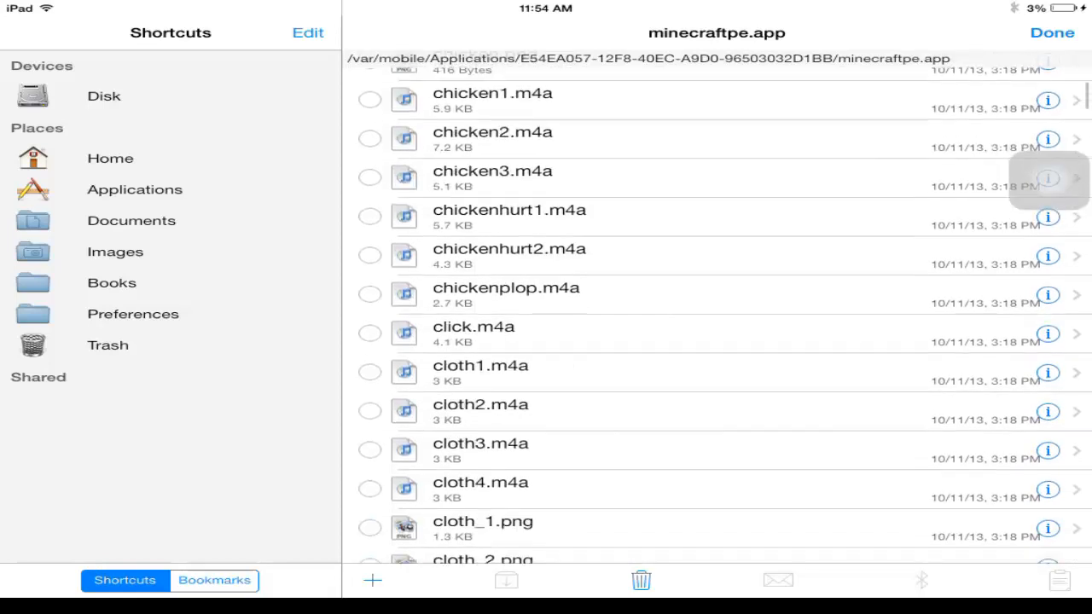
scroll(down, 3)
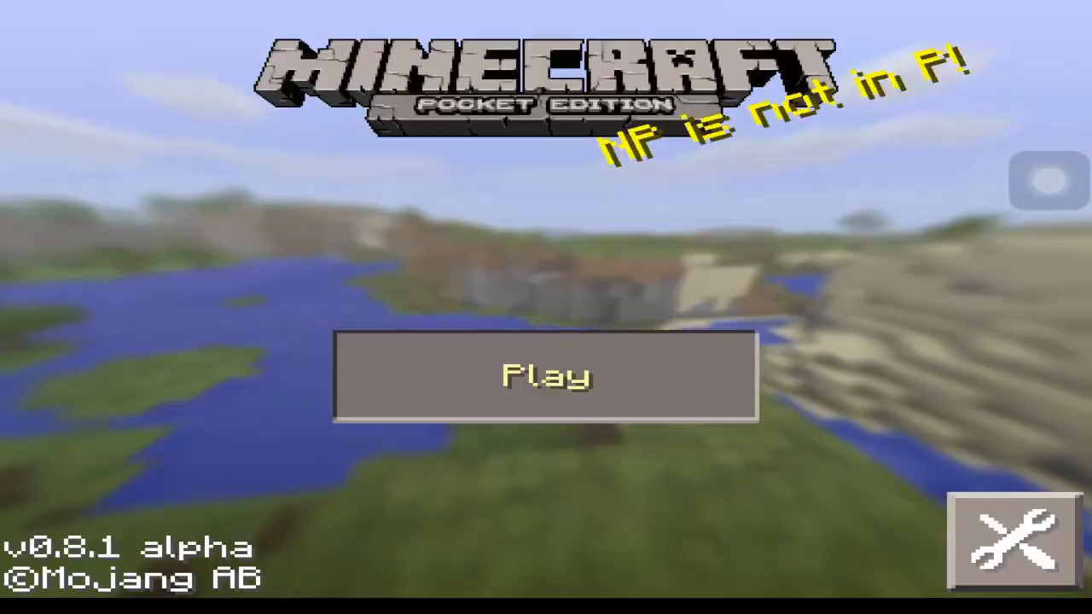
Step: Load a Minecraft PE world and back out of the inventory into gameplay
click(546, 376)
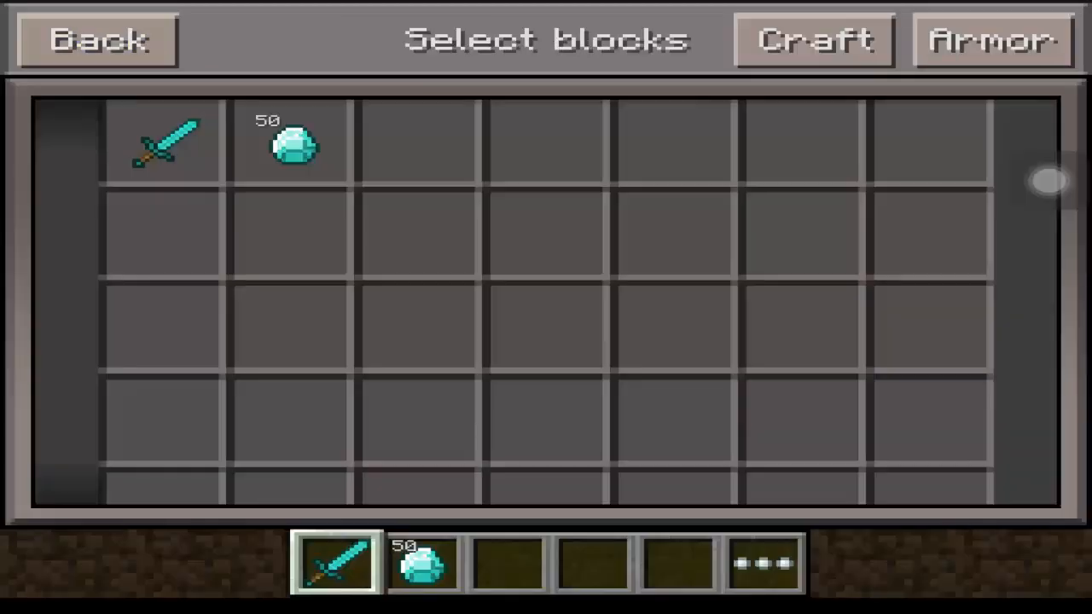
click(98, 41)
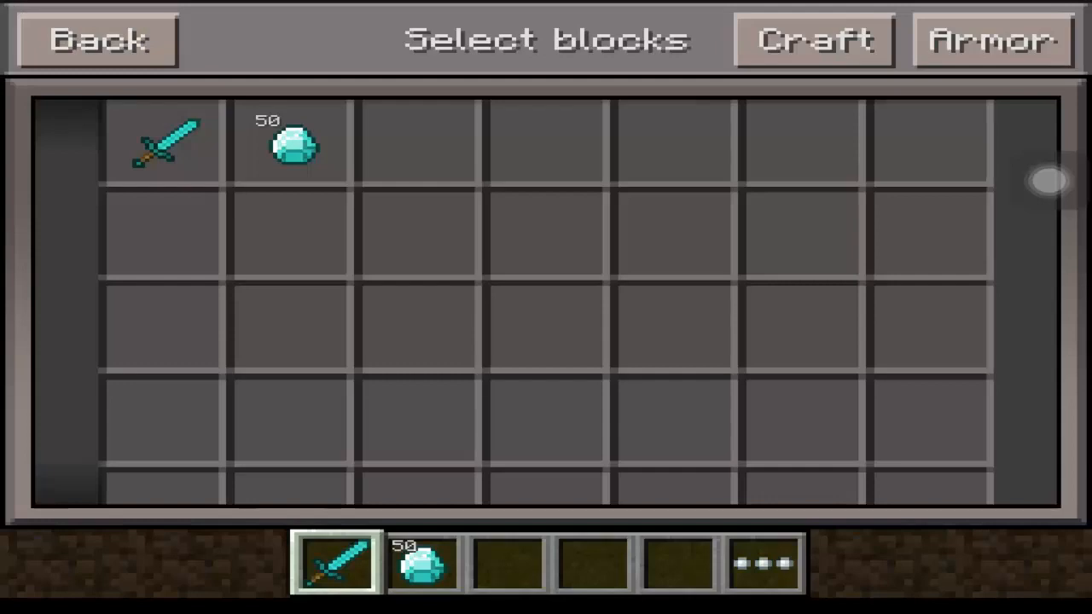
click(100, 40)
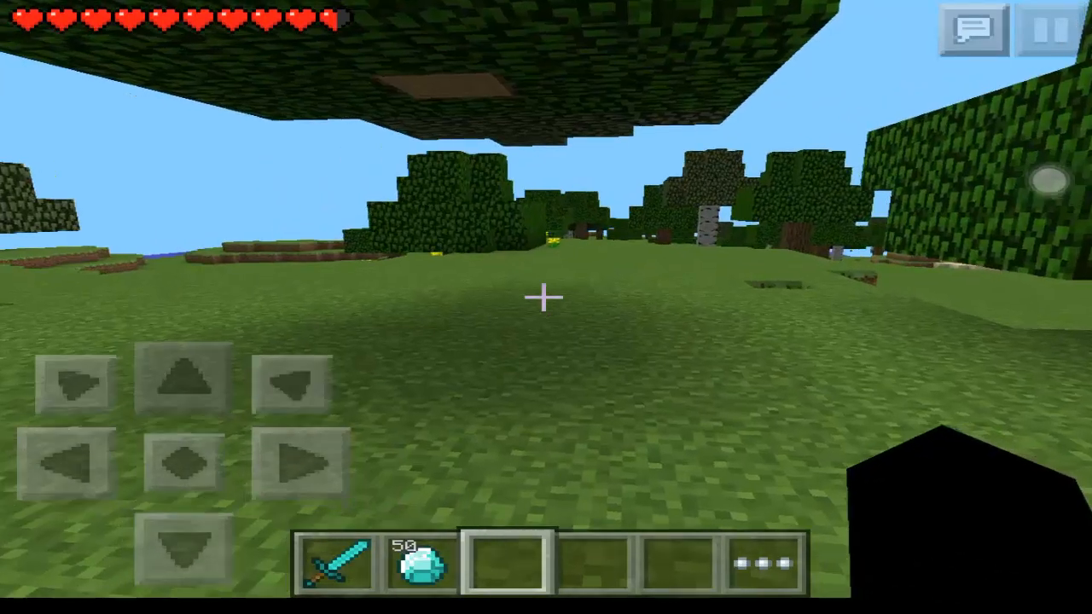